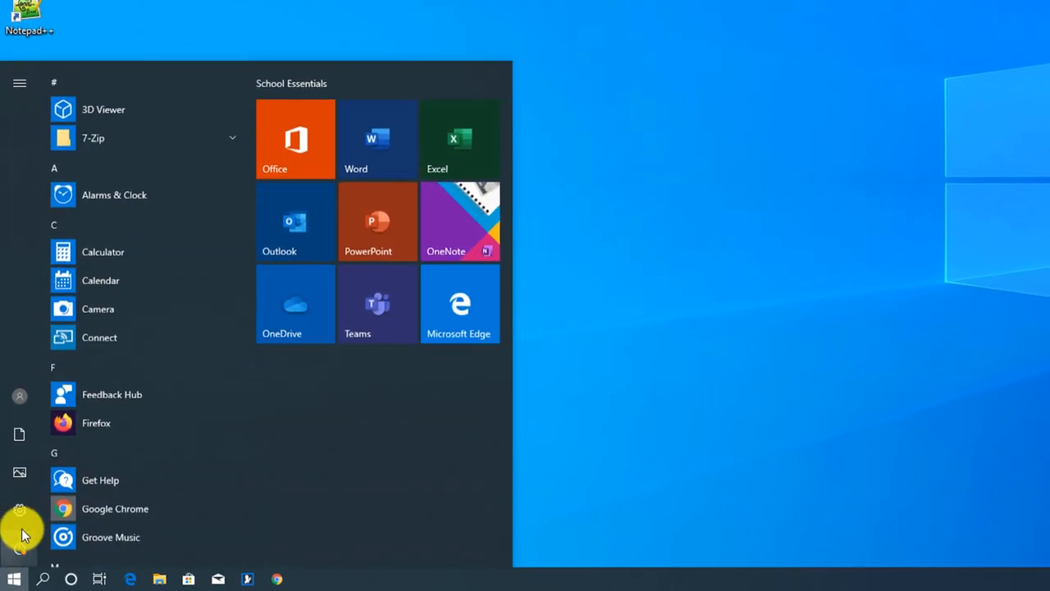
# - Launch the Windows Settings app from the Start menu's gear icon
pyautogui.click(18, 506)
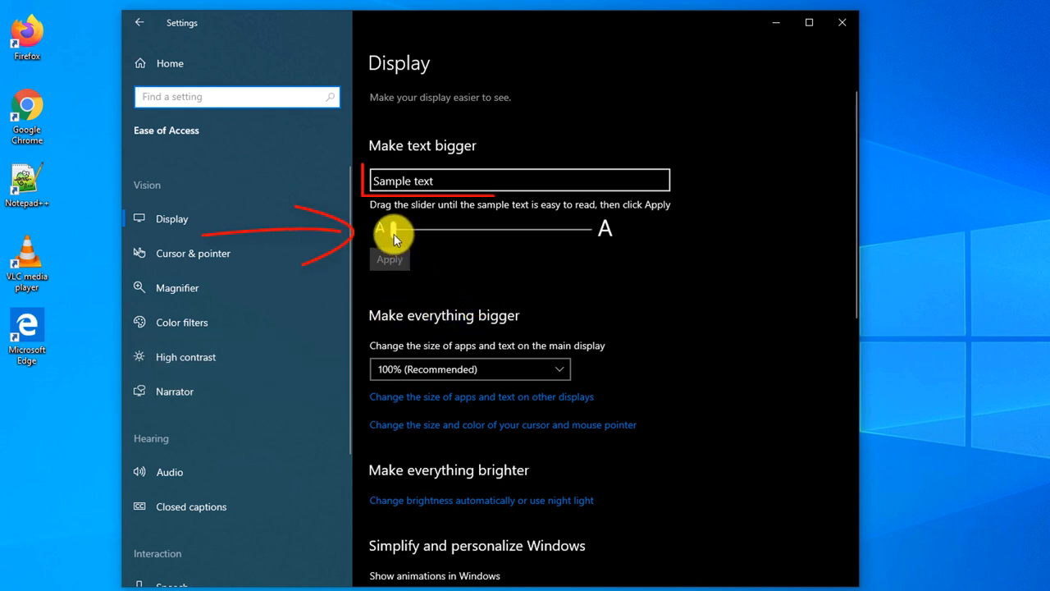
pyautogui.moveTo(392, 228); pyautogui.dragTo(533, 240)
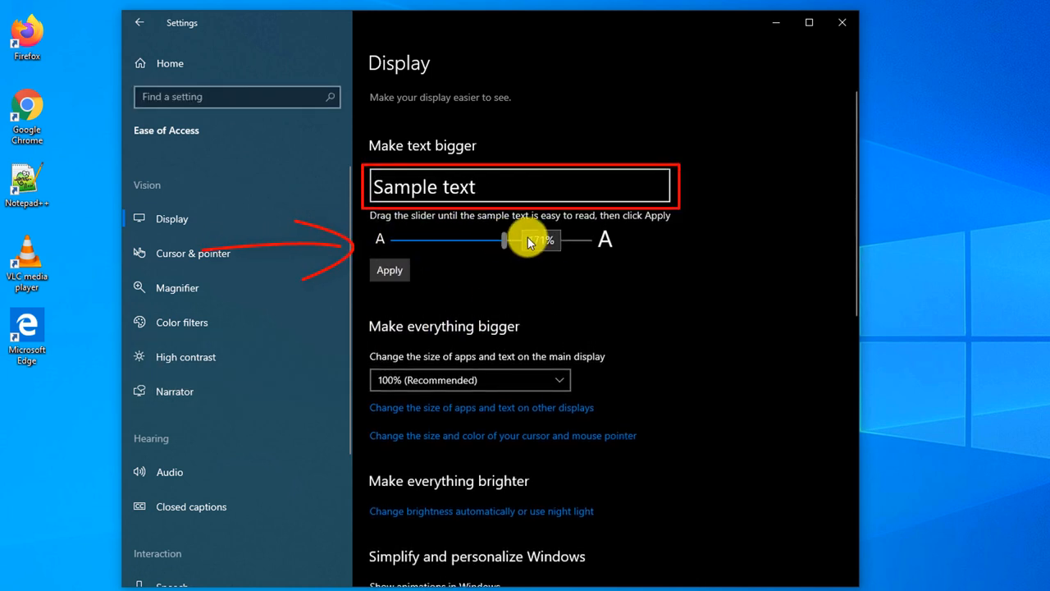
pyautogui.moveTo(538, 240); pyautogui.dragTo(468, 238)
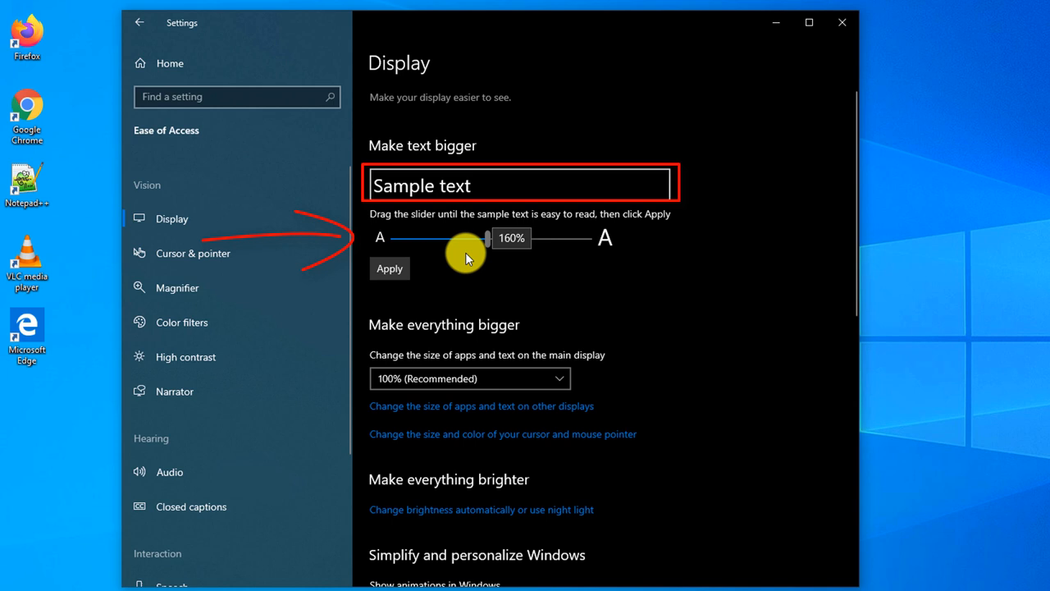
pyautogui.moveTo(484, 238); pyautogui.dragTo(394, 230)
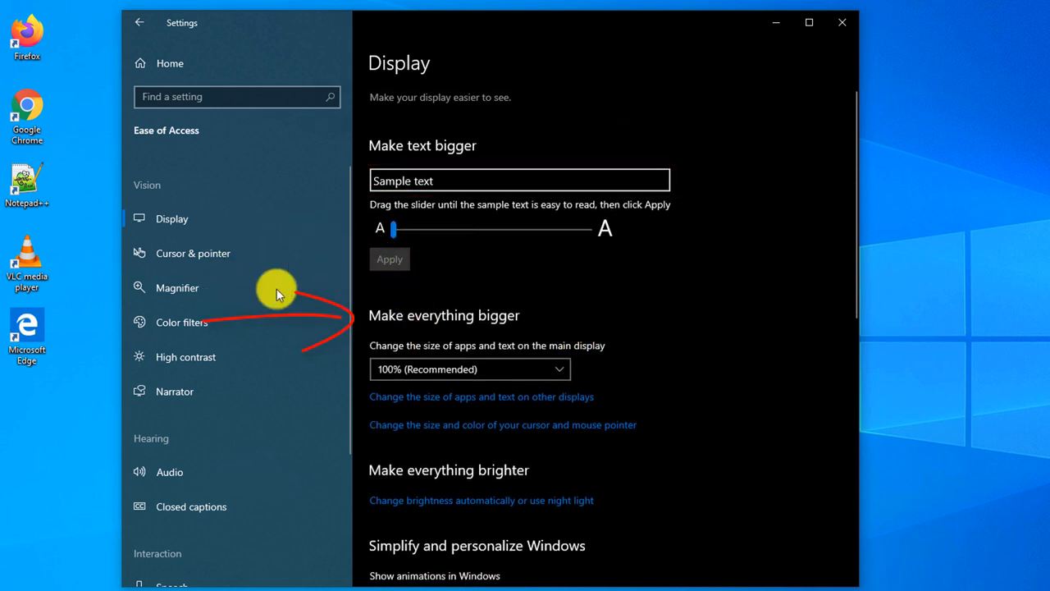
pyautogui.moveTo(564, 369)
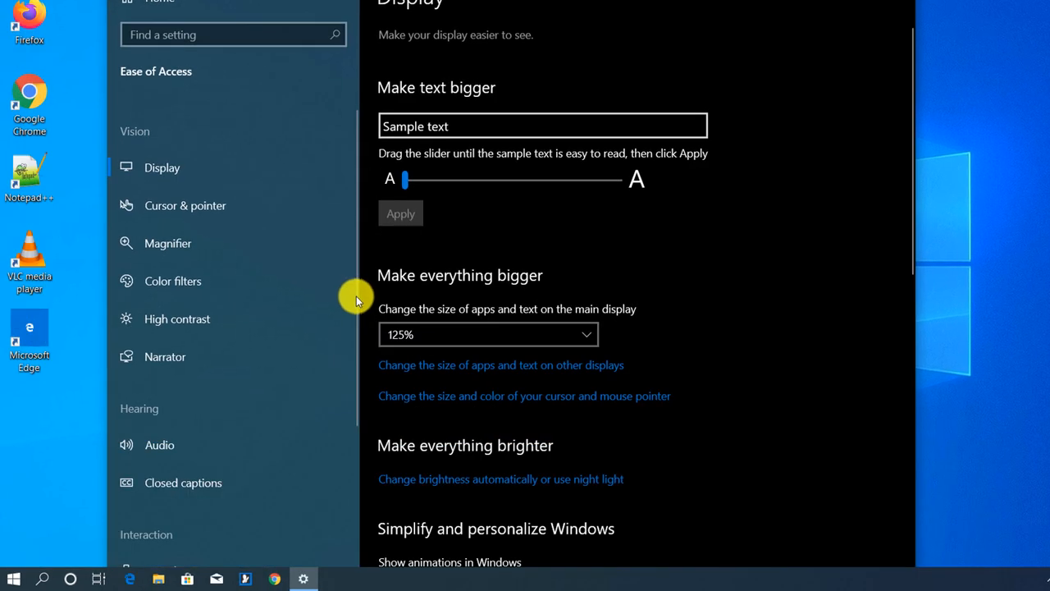
# - Expand the 'Make everything bigger' scaling list to choose a larger size
pyautogui.click(487, 334)
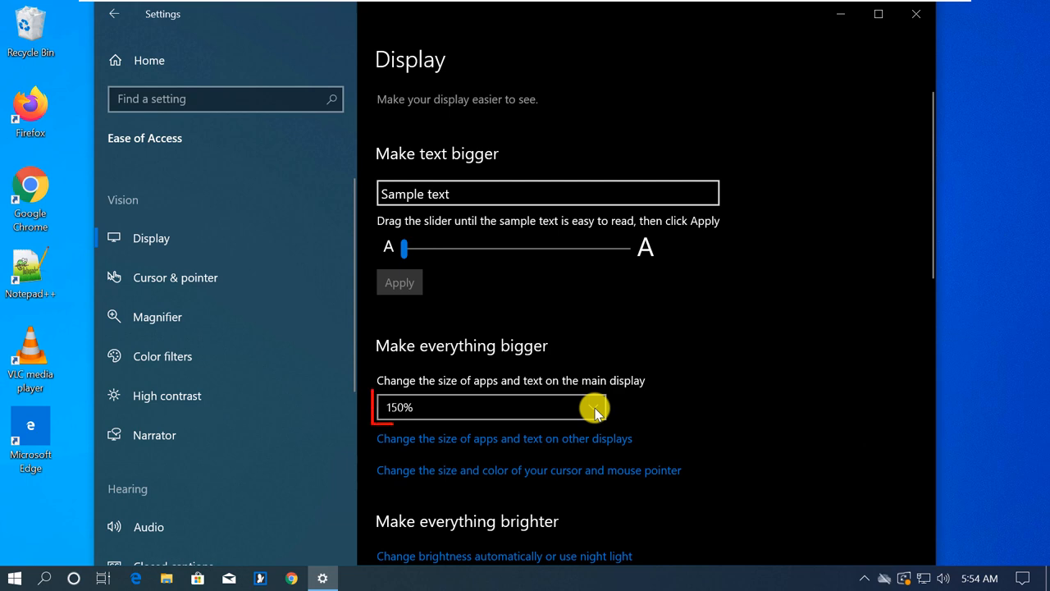
# - Set main-display scaling for apps and text back to 100% (Recommended)
pyautogui.click(592, 407)
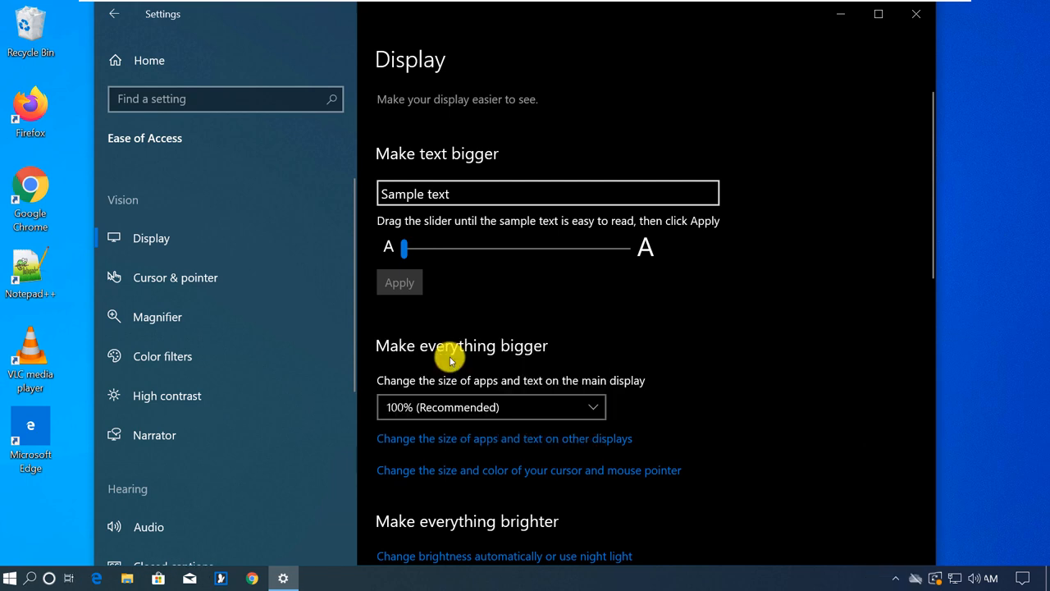
pyautogui.click(875, 18)
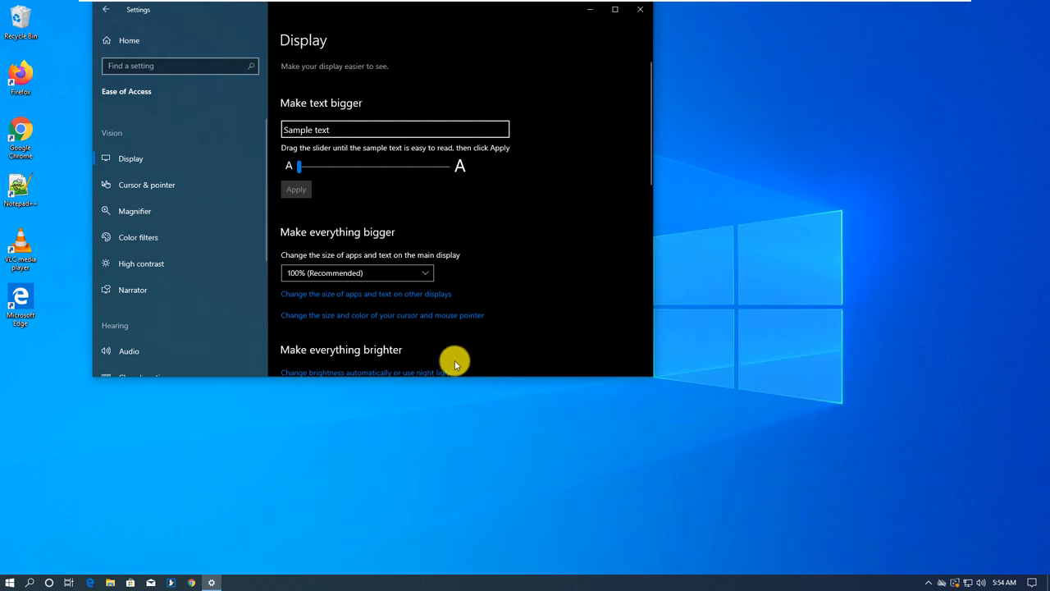